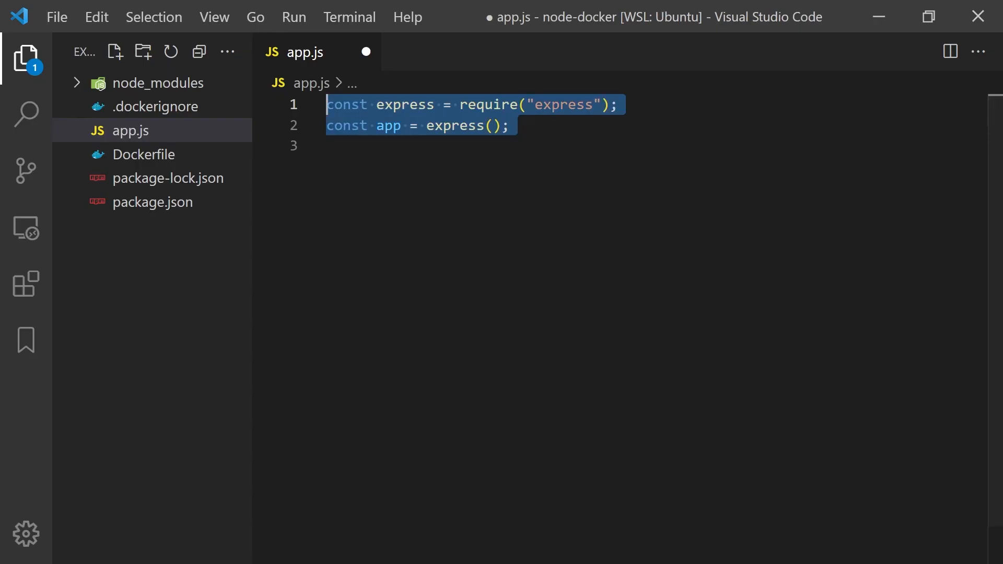
Write the Express route, the port 3000 constant and the app.listen block in app.js
{"action": "type", "text": "app.get(\"/\", (req, res) => {"}
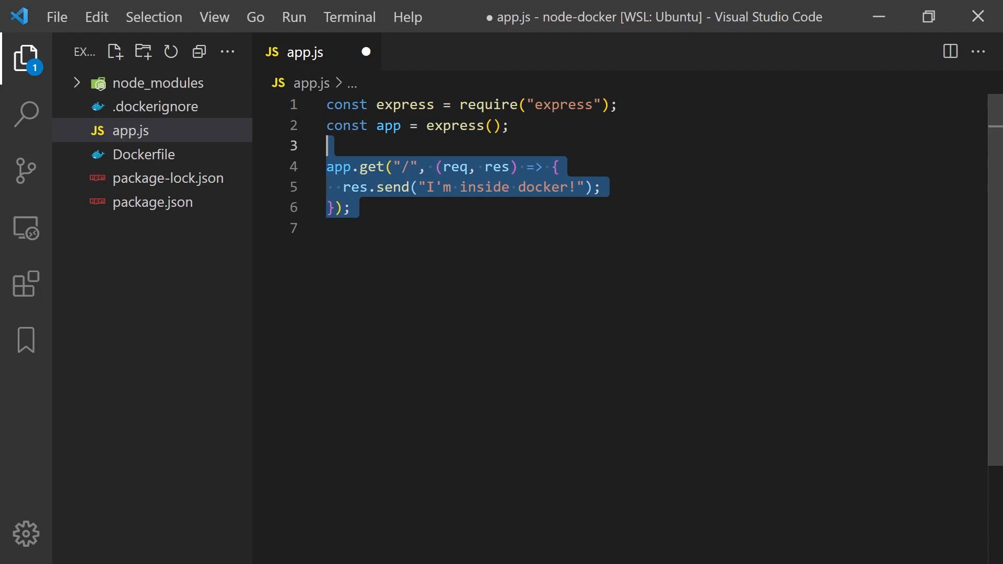
{"action": "type", "text": "const port = 3000;"}
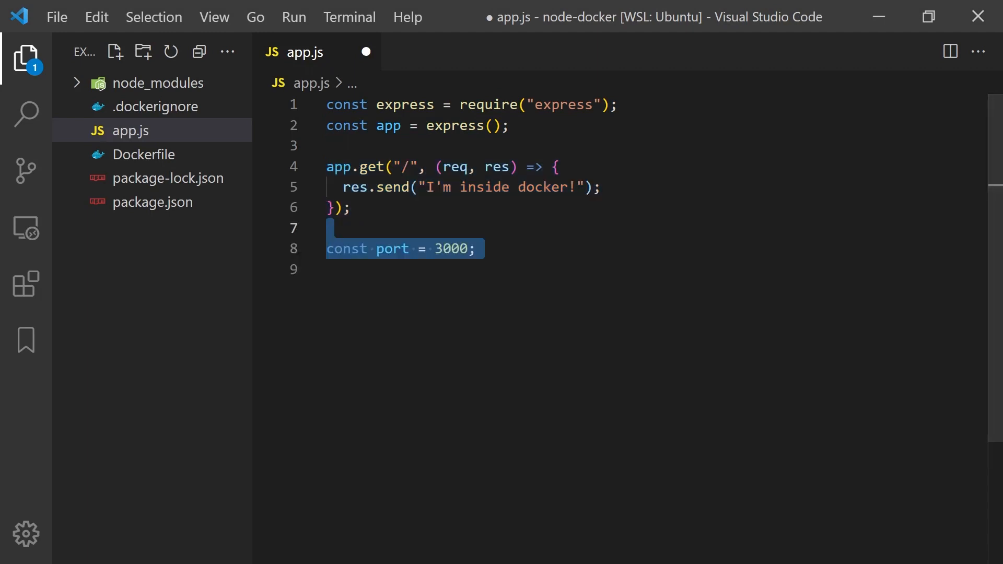
{"action": "type", "text": "app.listen(port, () => {"}
{"action": "type", "text": "console.log(`Express listening at http://0.0.0.0:${port}`);"}
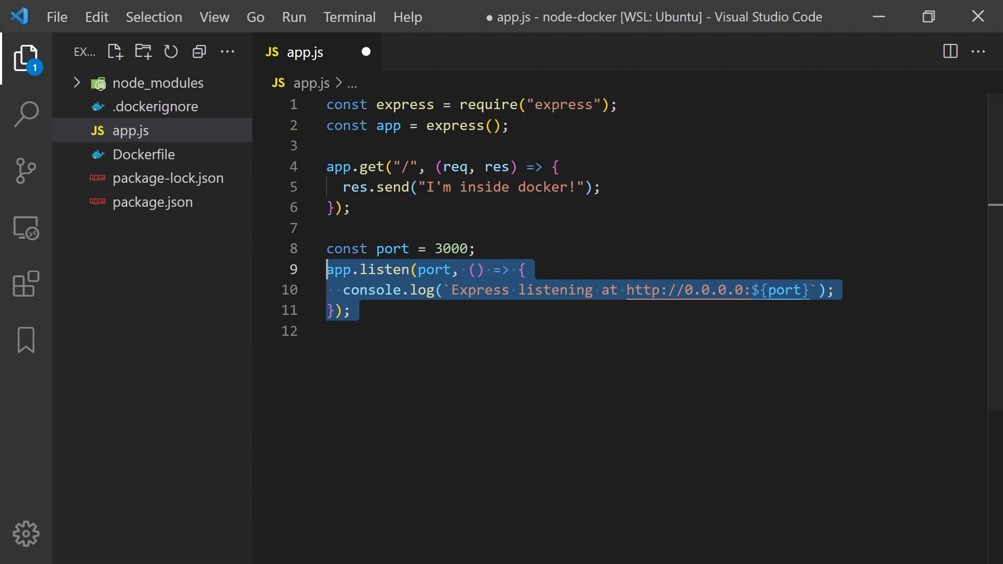
{"action": "left_click", "coordinate": [144, 154]}
{"action": "type", "text": "FROM ubuntu"}
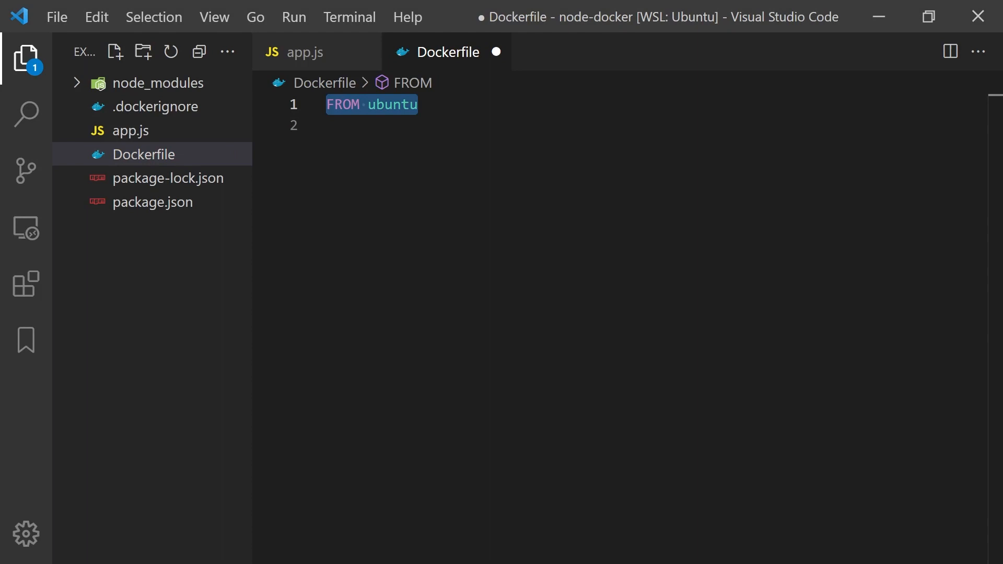
Replace the ubuntu:18.04 base by rewriting the Dockerfile to start FROM node:14
{"action": "type", "text": ":18.04"}
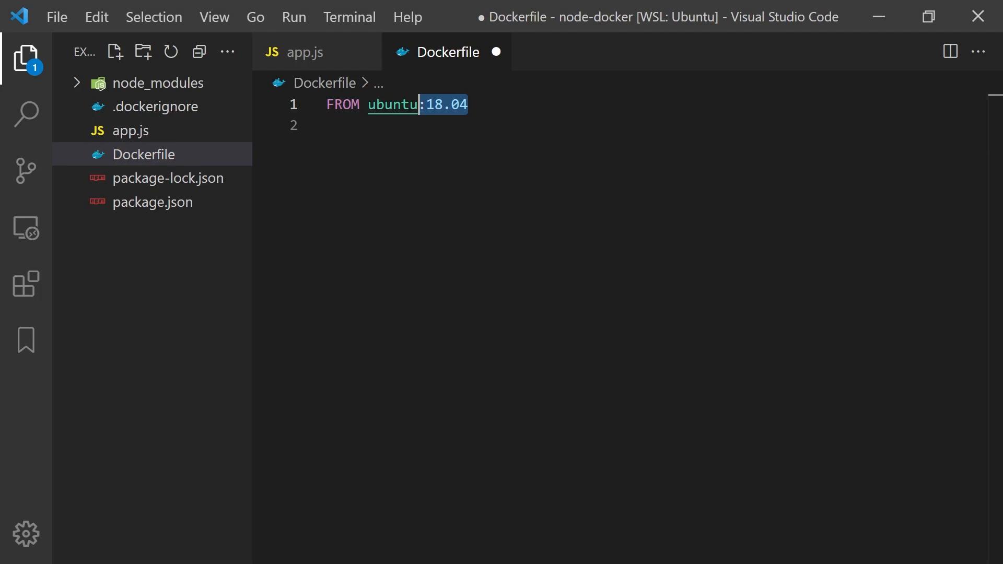
{"action": "key", "text": "ctrl+a"}
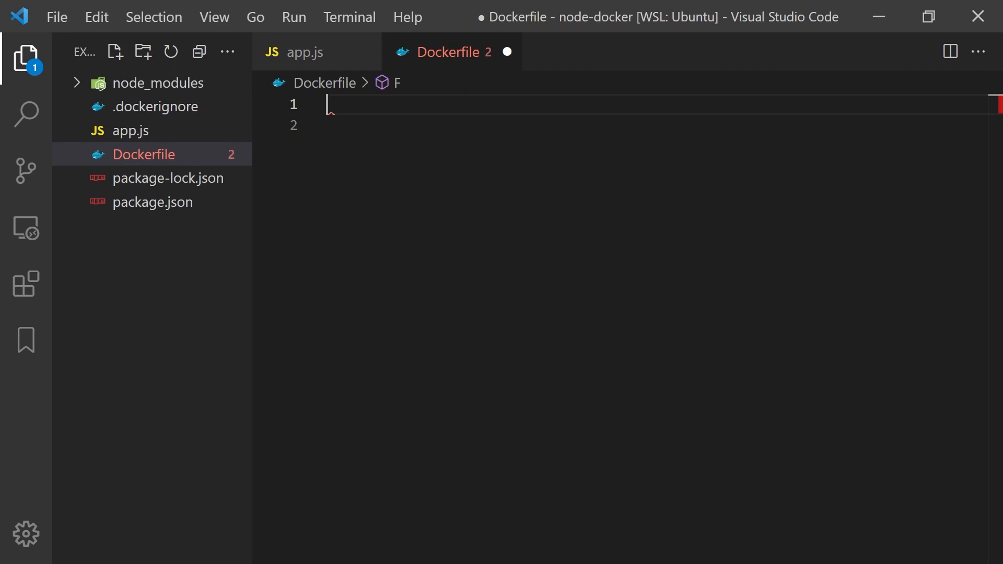
{"action": "type", "text": "FROM node:14"}
{"action": "type", "text": "WORKDIR /usr/src/app"}
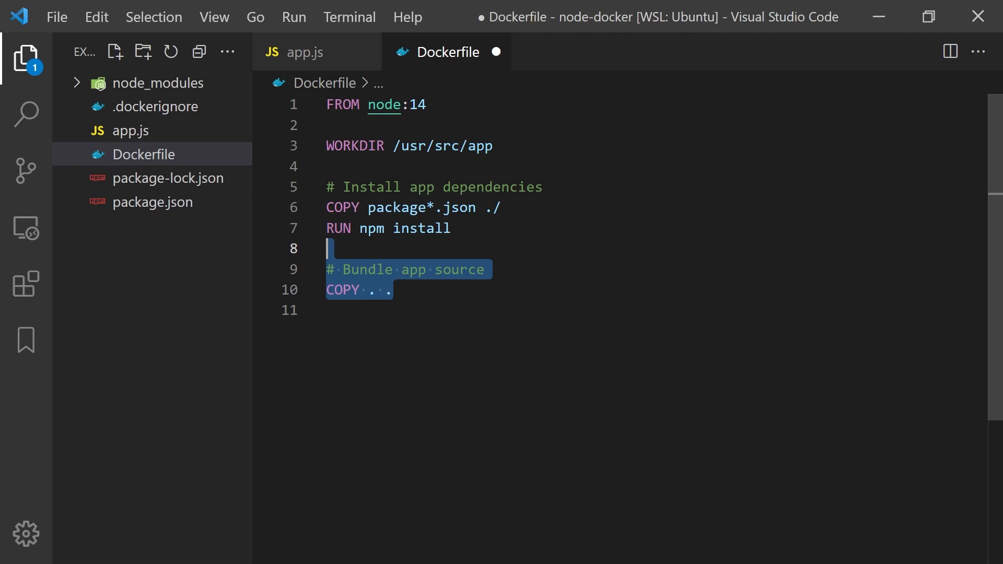
{"action": "left_click", "coordinate": [156, 107]}
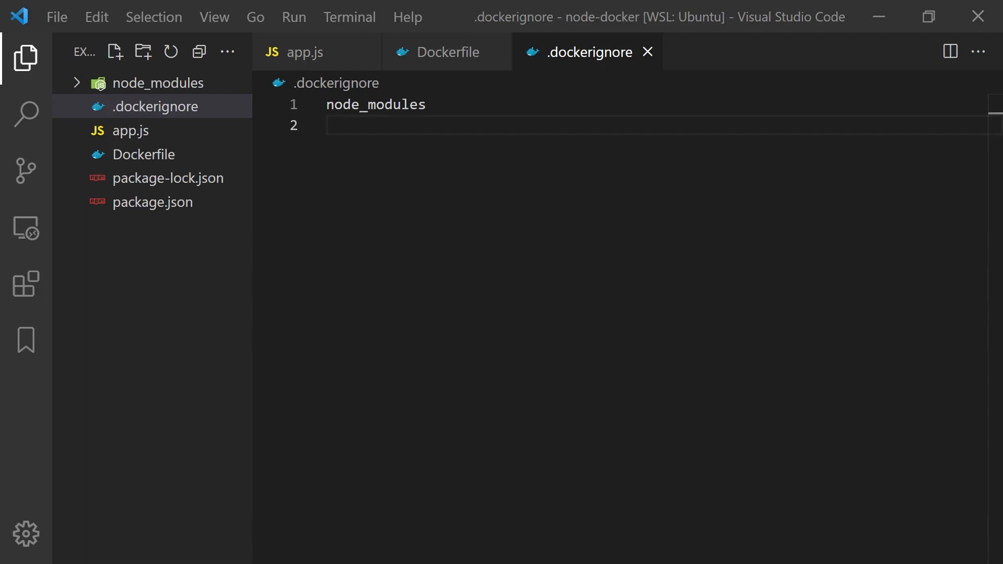
{"action": "left_click", "coordinate": [441, 52]}
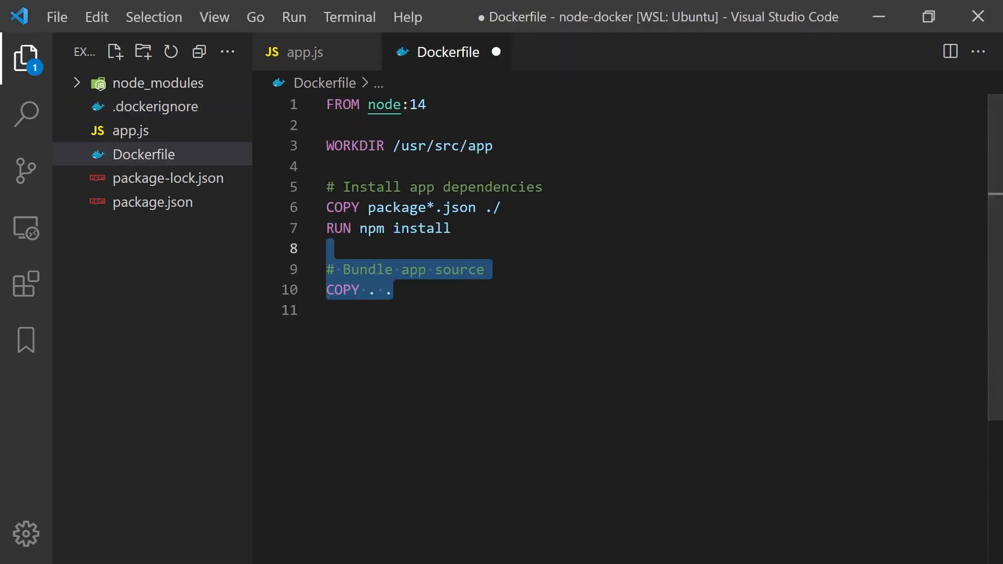
End the Dockerfile with CMD ["npm", "start"] as the default command
{"action": "type", "text": "CMD [\"npm\", \"start\"]"}
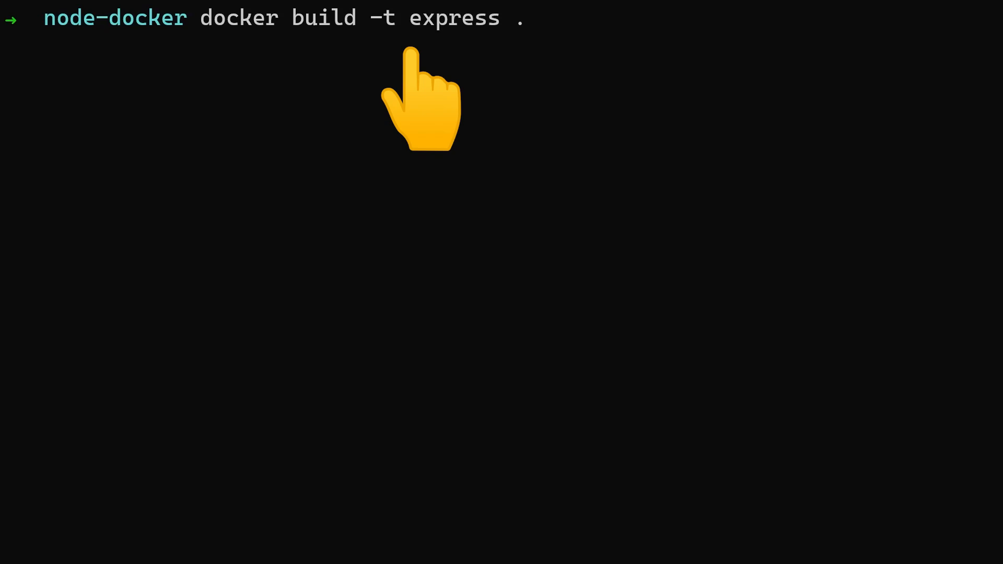
Run docker build -t express . to build the express image
{"action": "key", "text": "Return"}
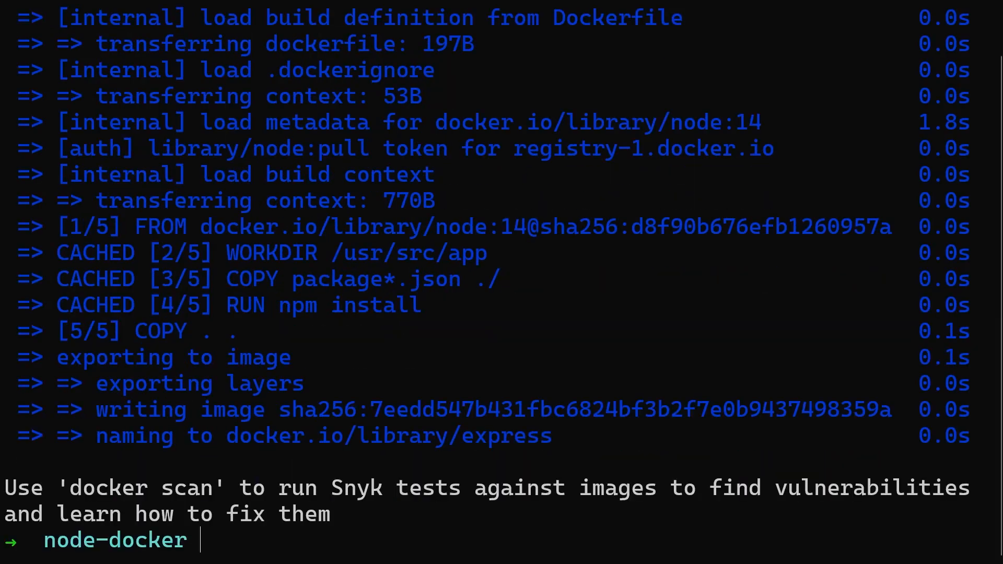
Run the express image as a container with port 3000 published to 3000
{"action": "type", "text": "docker run -p 3000:3000 express"}
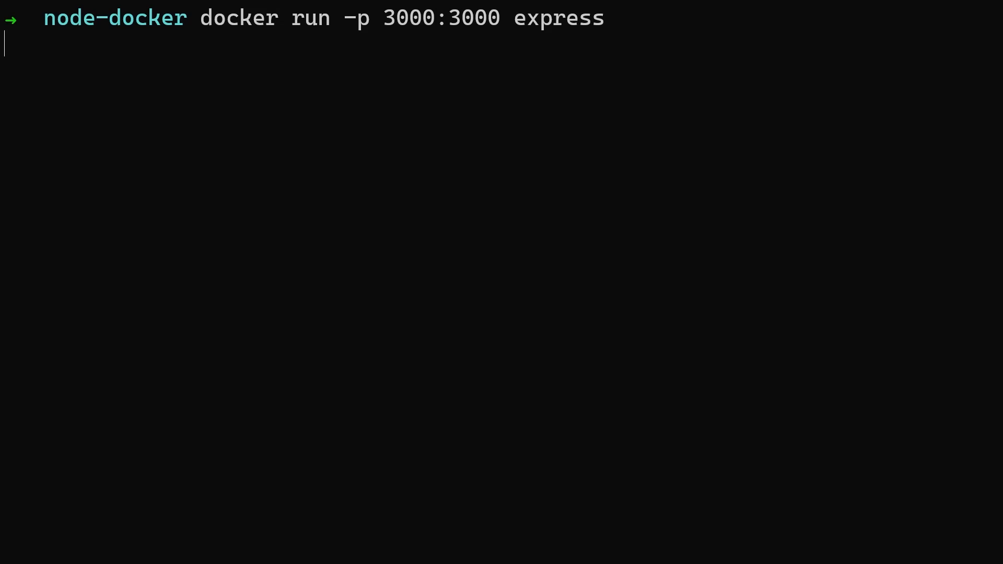
{"action": "mouse_move", "coordinate": [413, 96]}
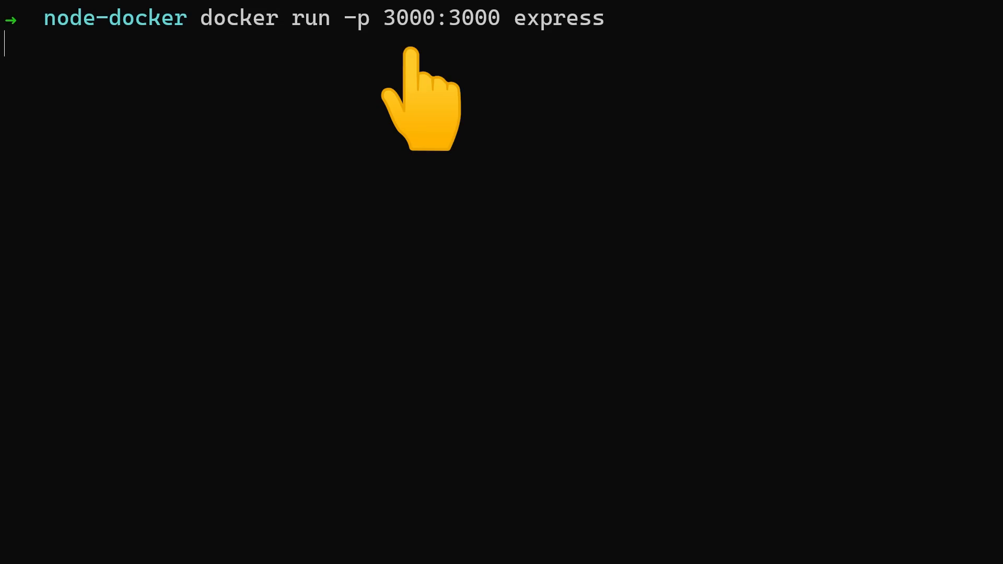
{"action": "key", "text": "Return"}
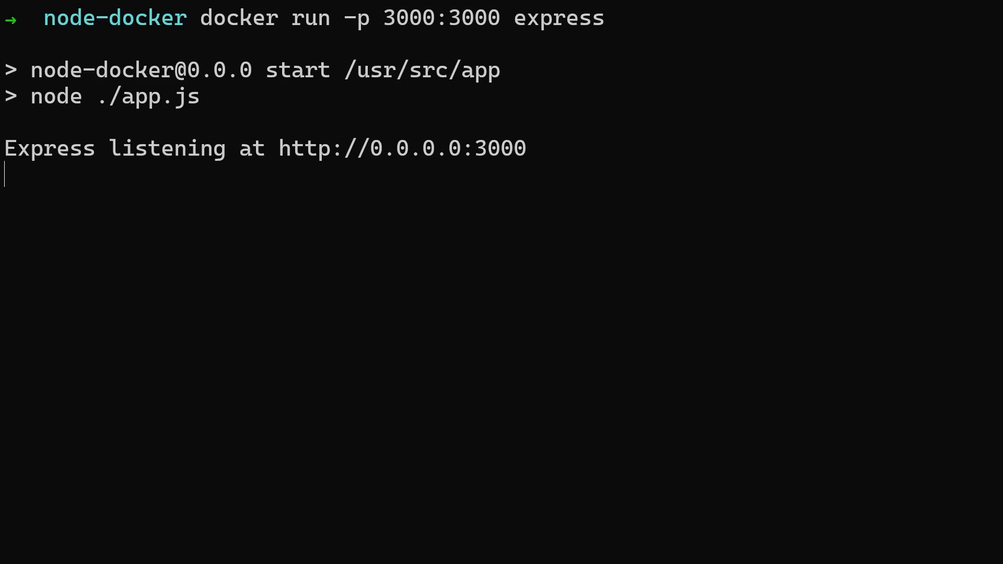